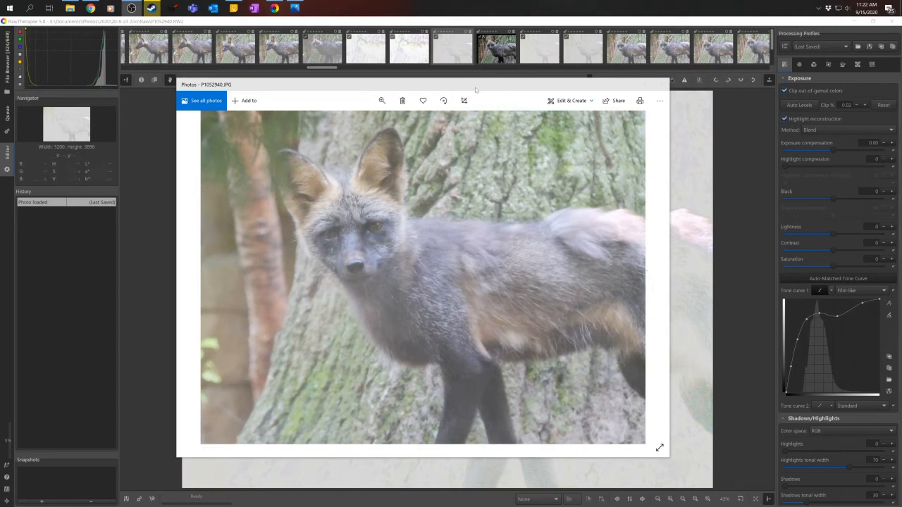
mouse_move(442, 88)
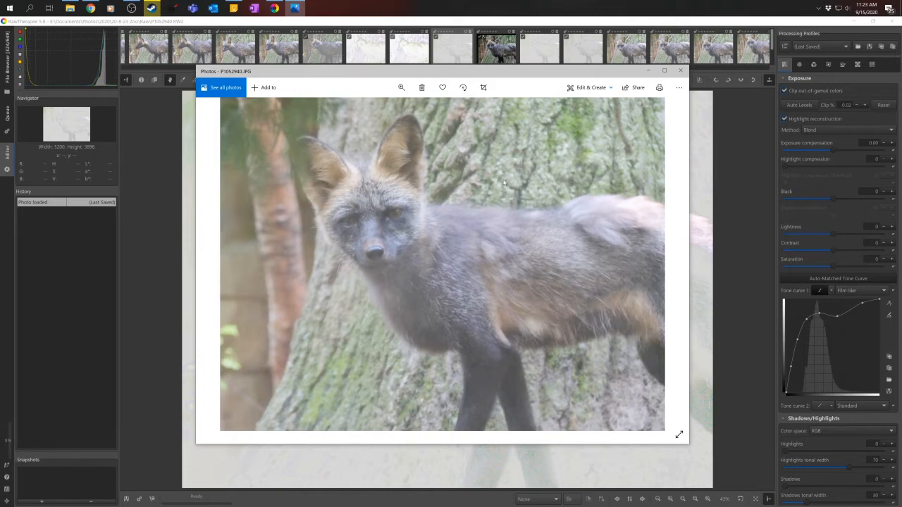
mouse_move(501, 150)
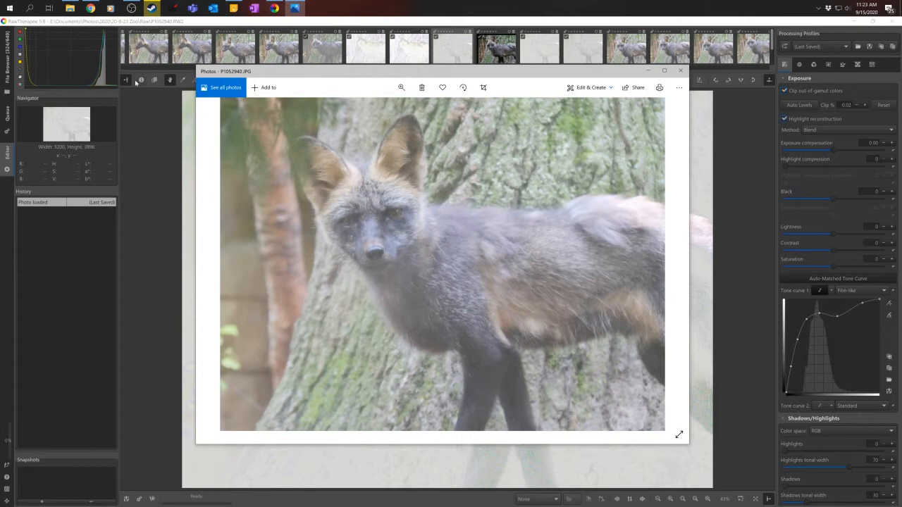
mouse_move(293, 116)
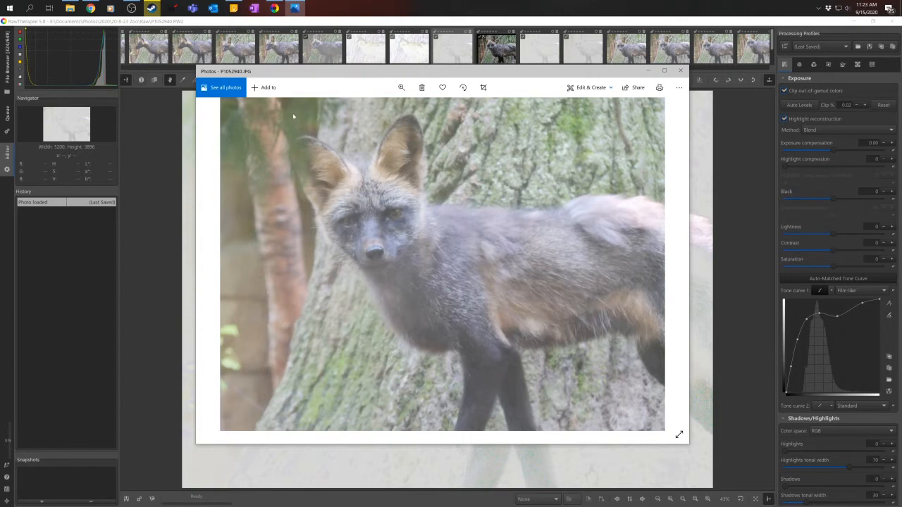
mouse_move(424, 73)
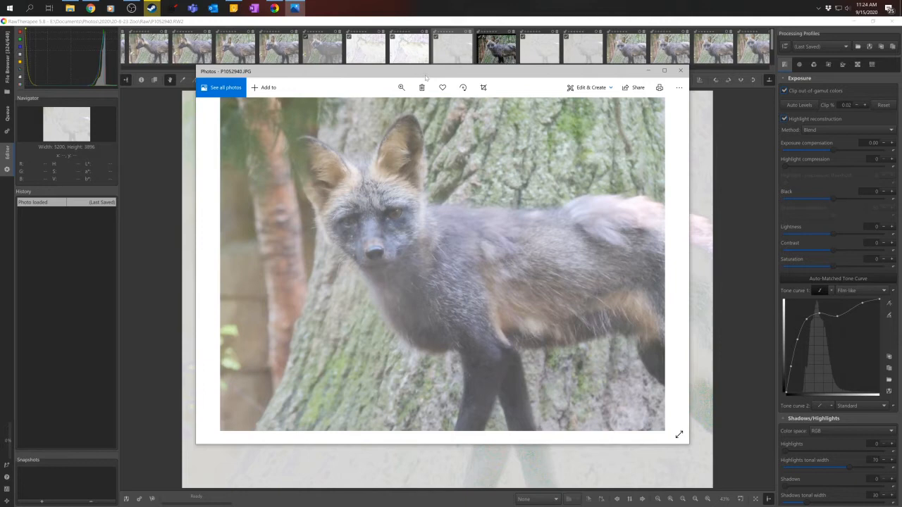
mouse_move(434, 75)
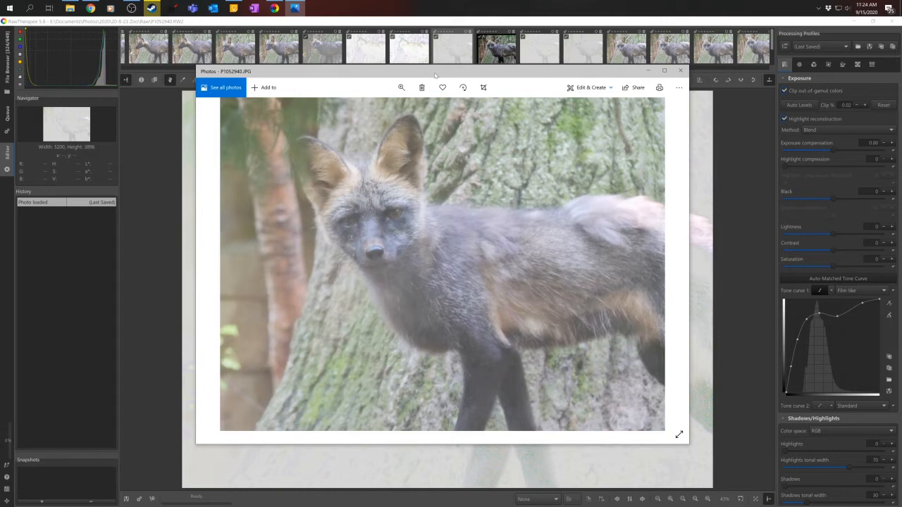
mouse_move(612, 204)
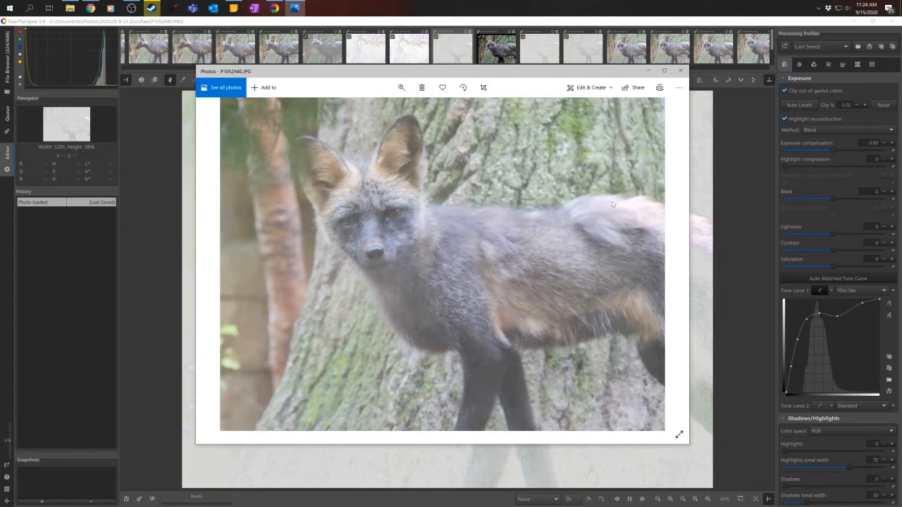
mouse_move(645, 144)
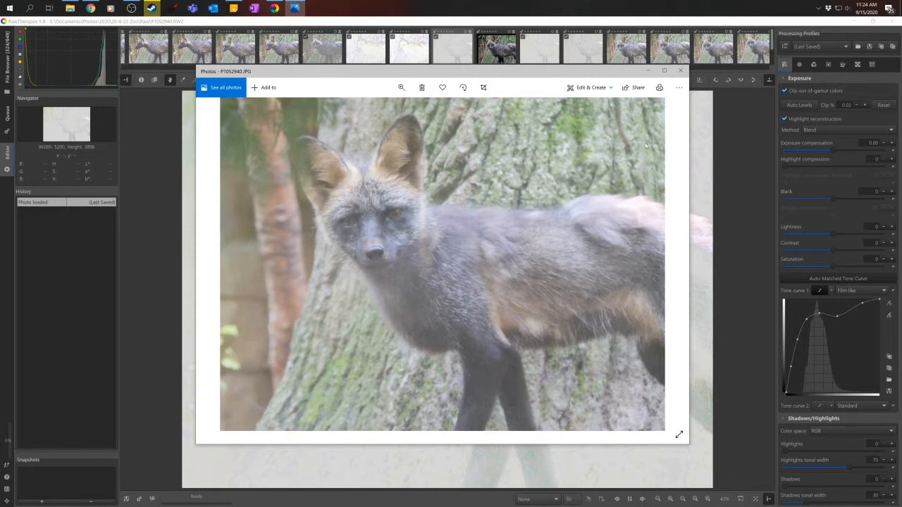
mouse_move(514, 79)
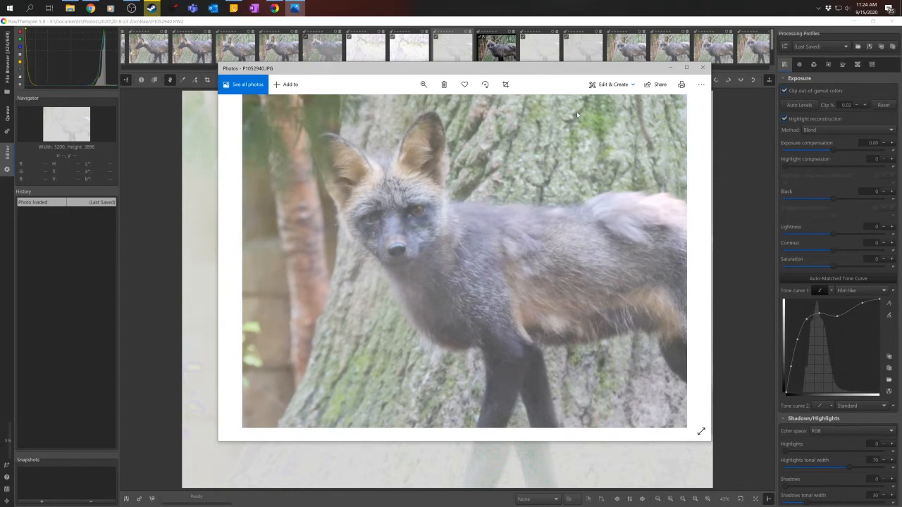
mouse_move(546, 164)
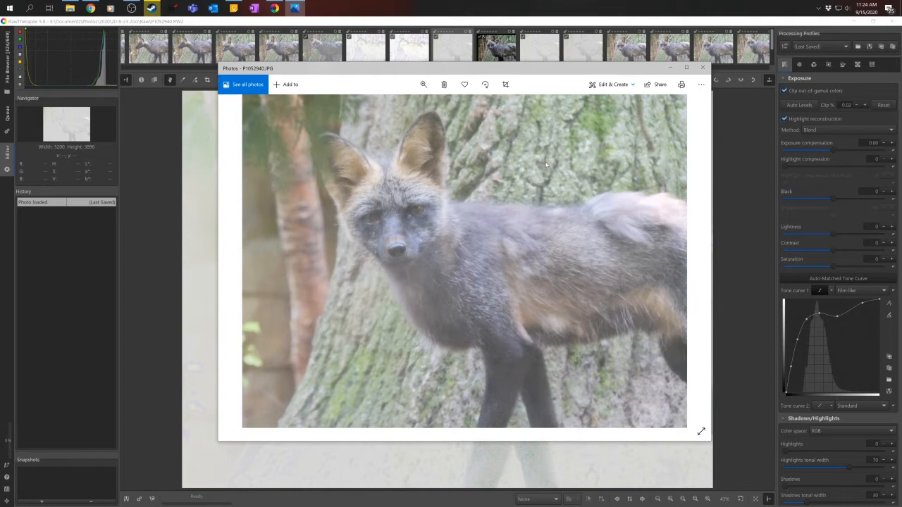
mouse_move(544, 73)
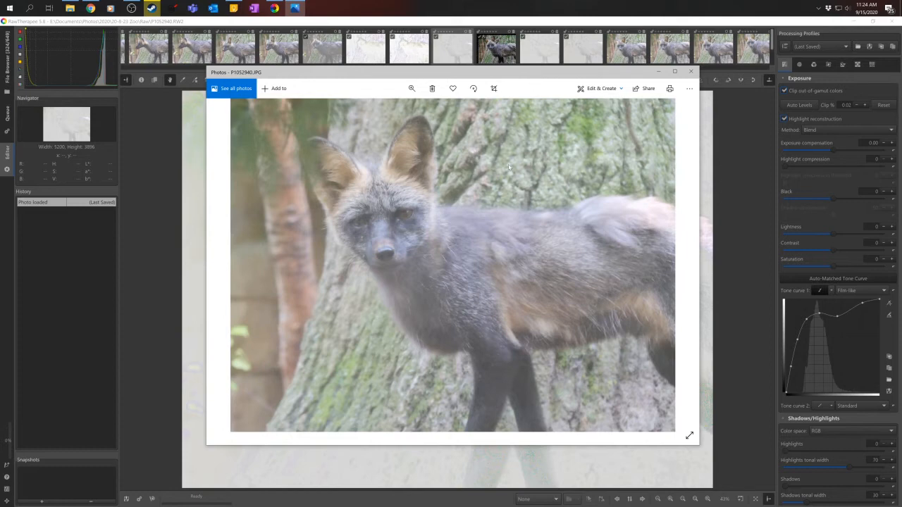
mouse_move(592, 203)
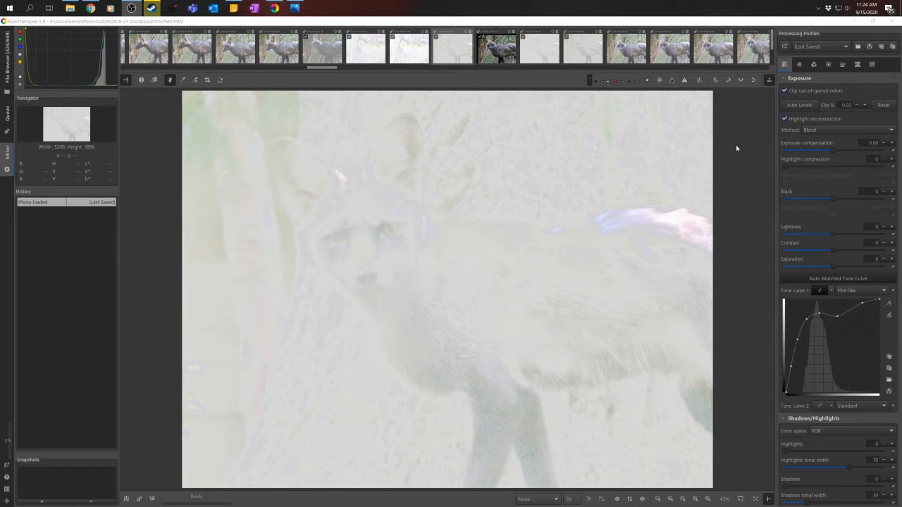
left_click(684, 80)
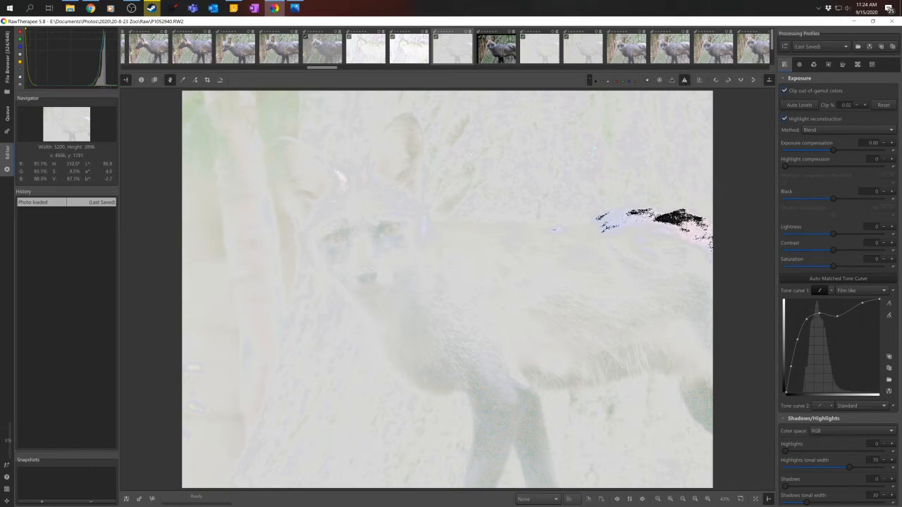
mouse_move(664, 97)
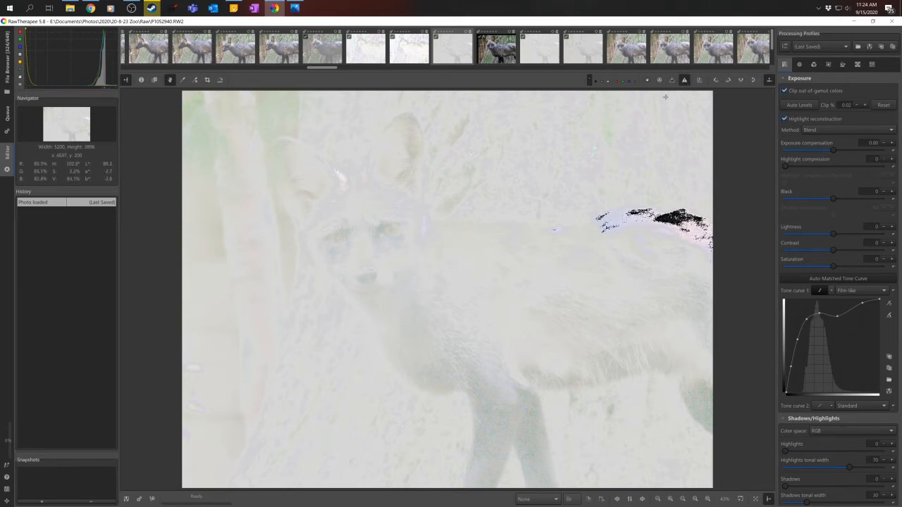
mouse_move(684, 79)
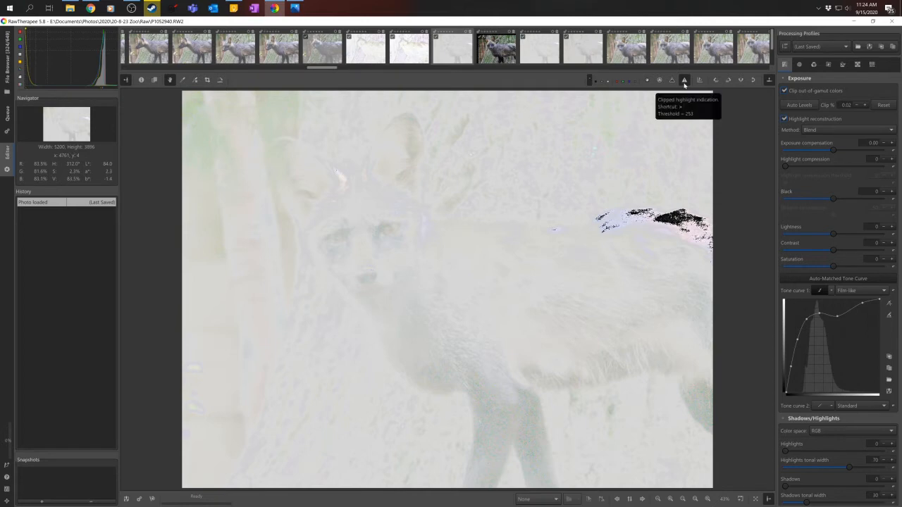
left_click(684, 80)
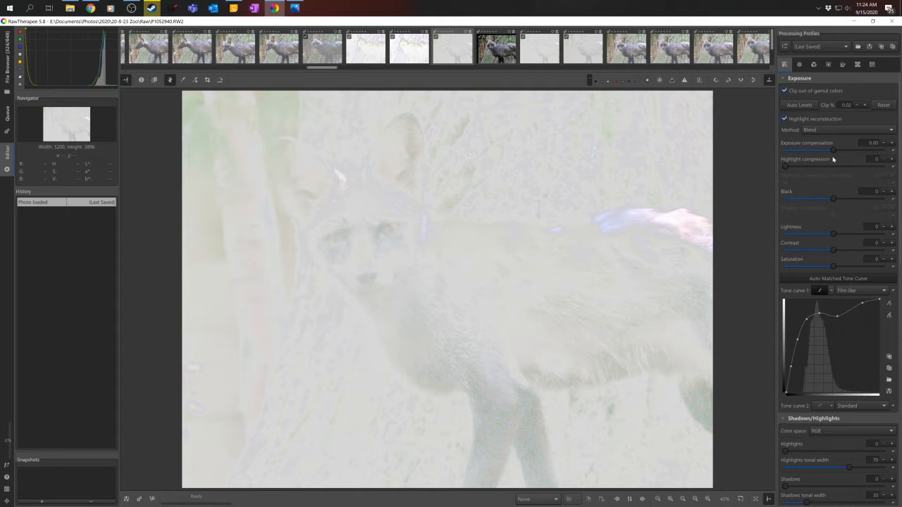
mouse_move(783, 64)
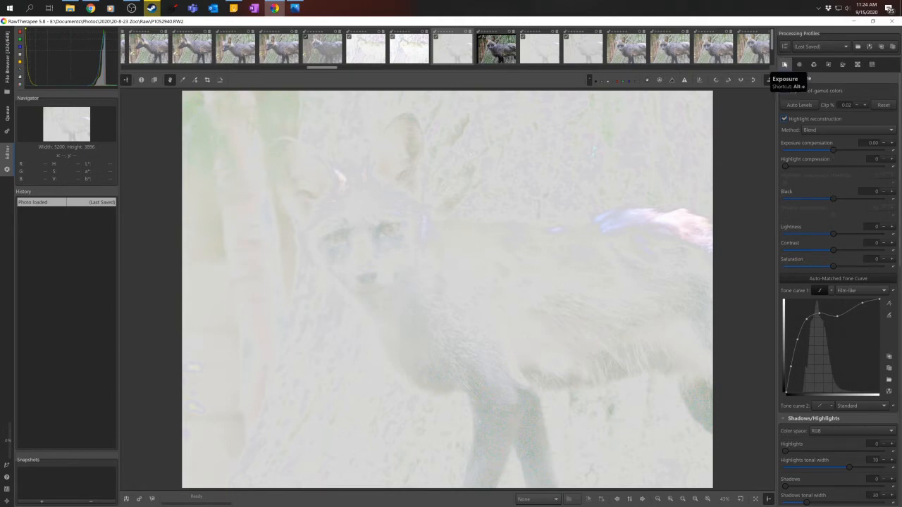
mouse_move(832, 152)
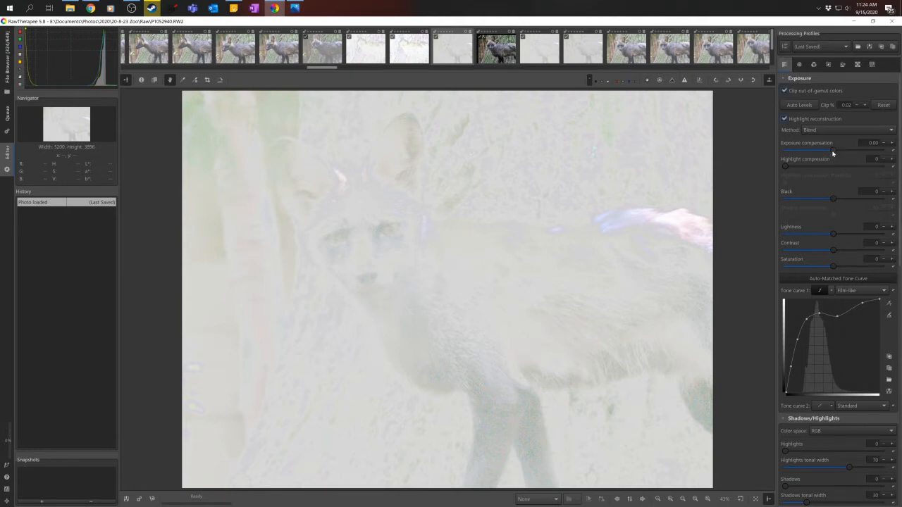
Step: Drag exposure compensation to -1.54, black to 1584 and lightness to 15 in the Exposure panel
left_click_drag(805, 151, 828, 152)
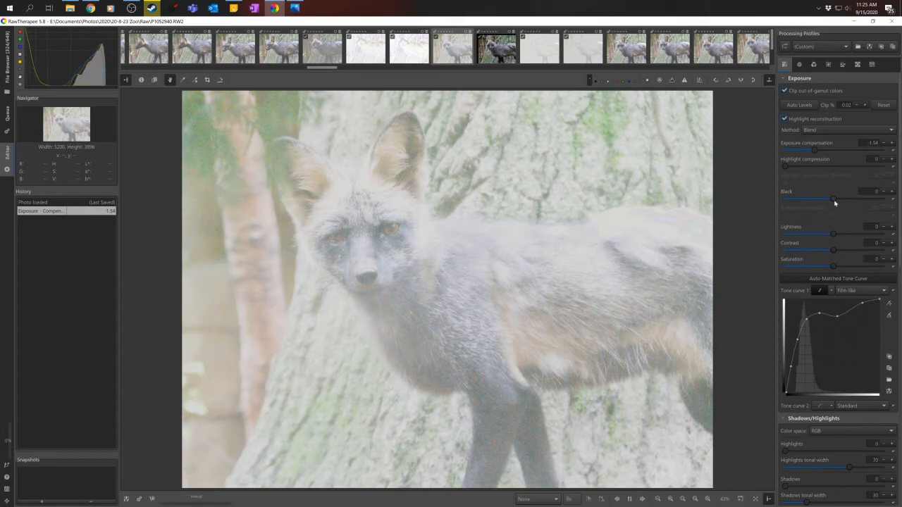
left_click_drag(832, 199, 840, 200)
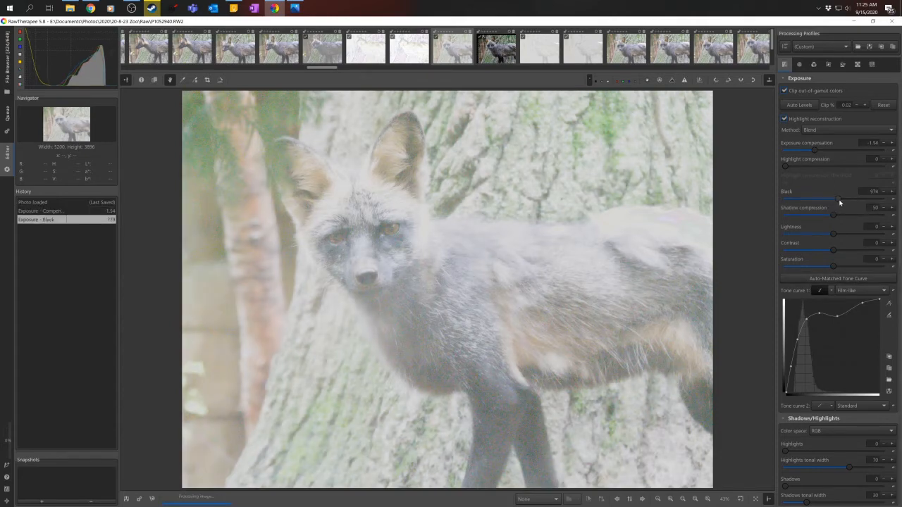
left_click_drag(838, 199, 843, 200)
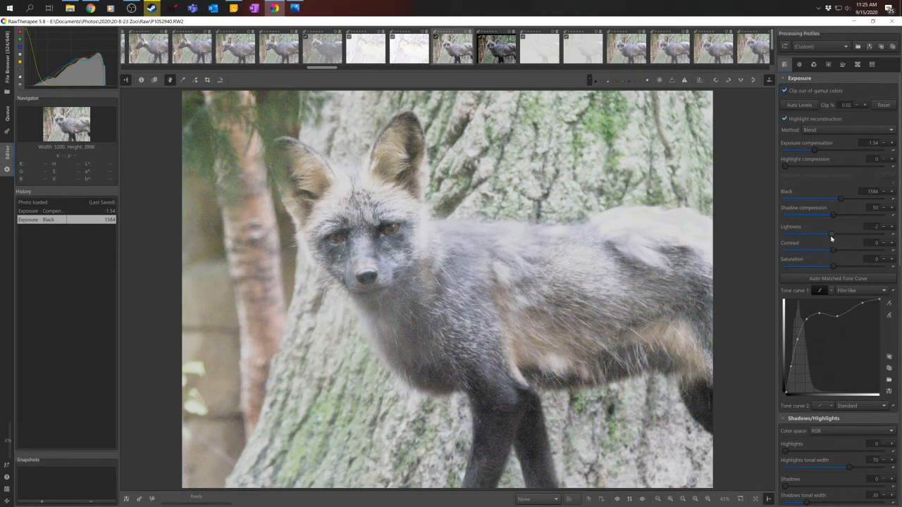
left_click_drag(831, 233, 824, 233)
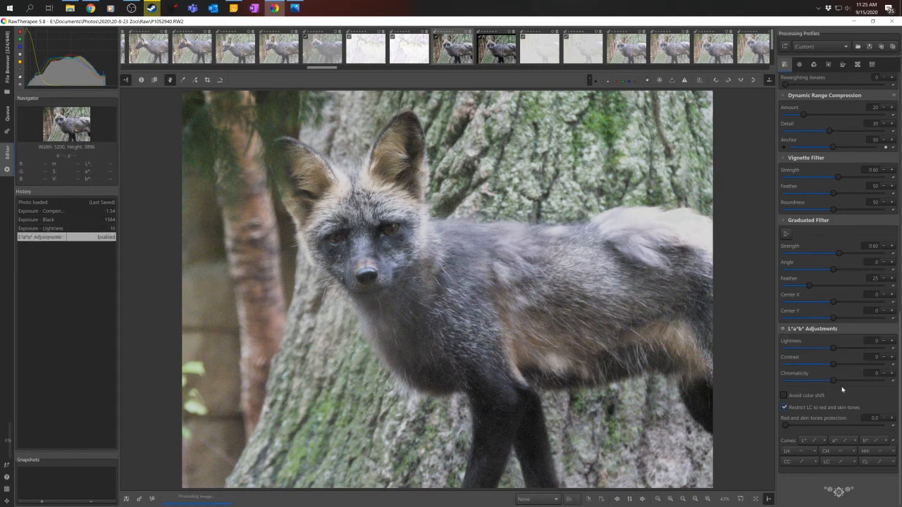
mouse_move(833, 381)
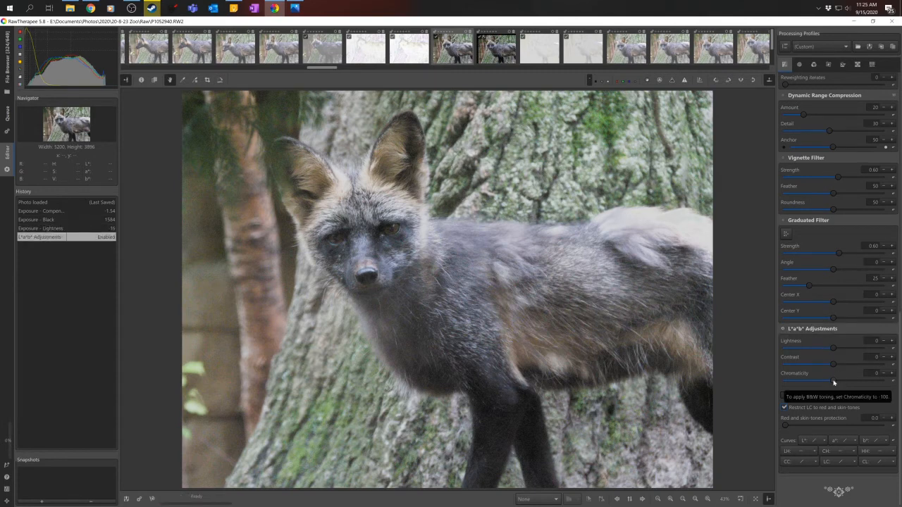
Step: Boost L*a*b* chromaticity to 29 and vibrance pastel tones to 32
left_click_drag(834, 381, 847, 381)
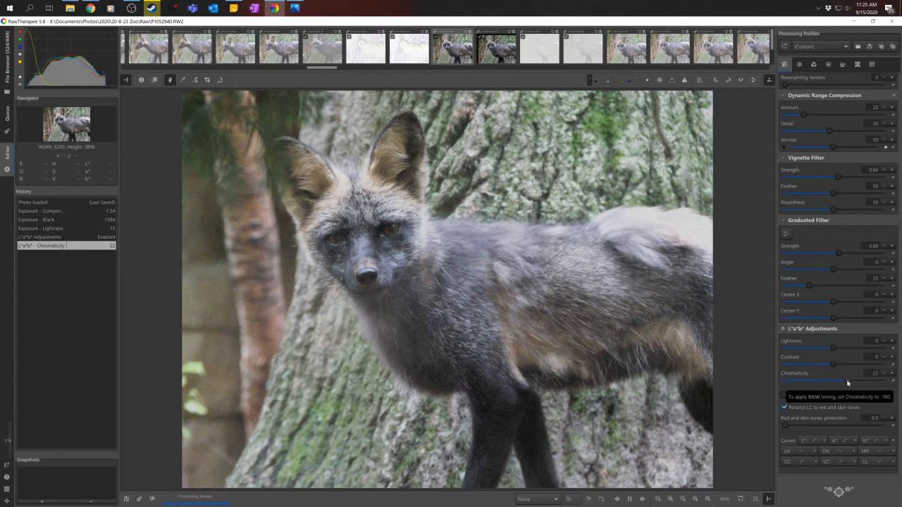
left_click_drag(837, 381, 849, 381)
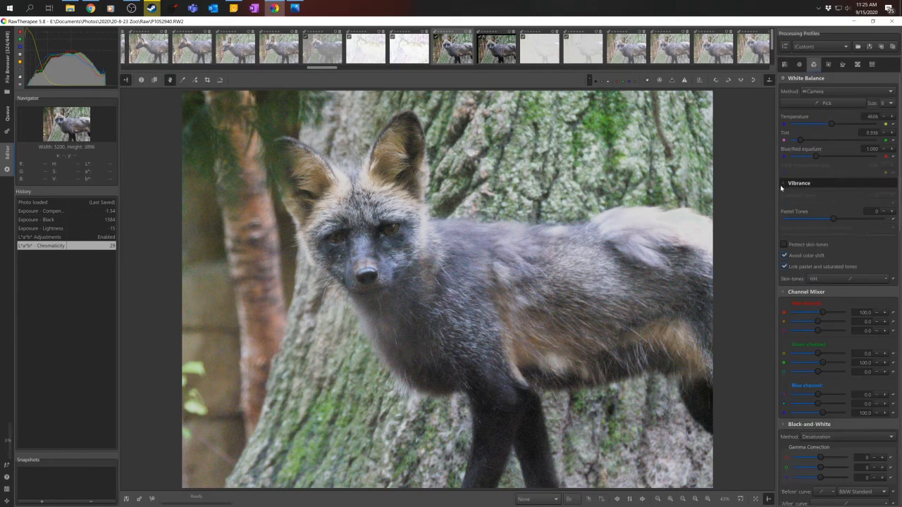
left_click_drag(832, 219, 848, 218)
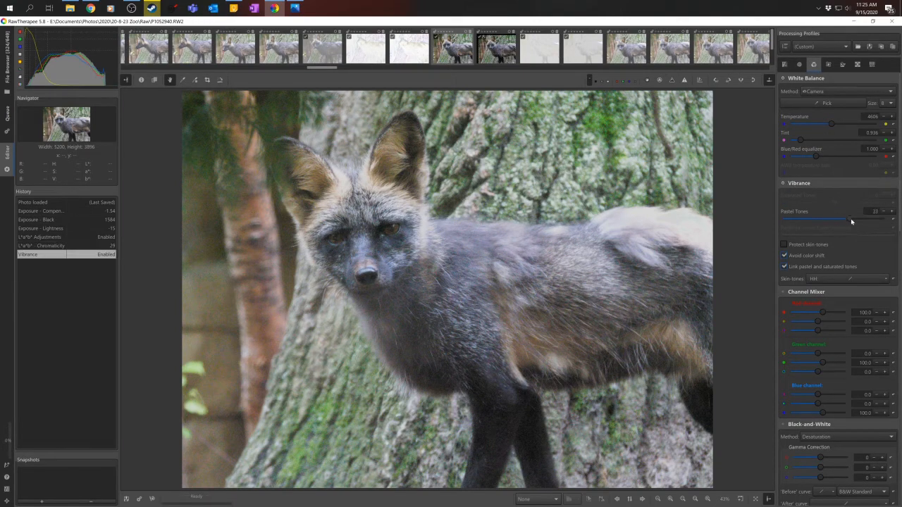
left_click_drag(849, 220, 848, 220)
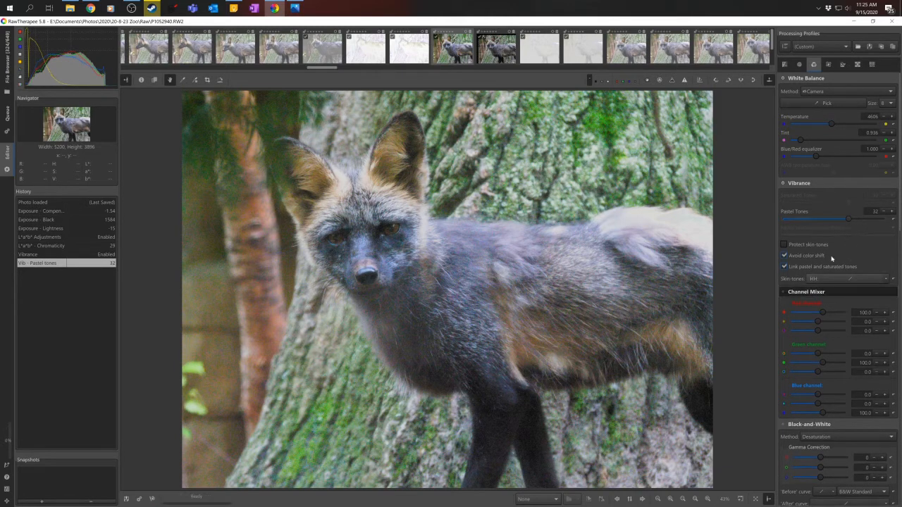
scroll("down", 3)
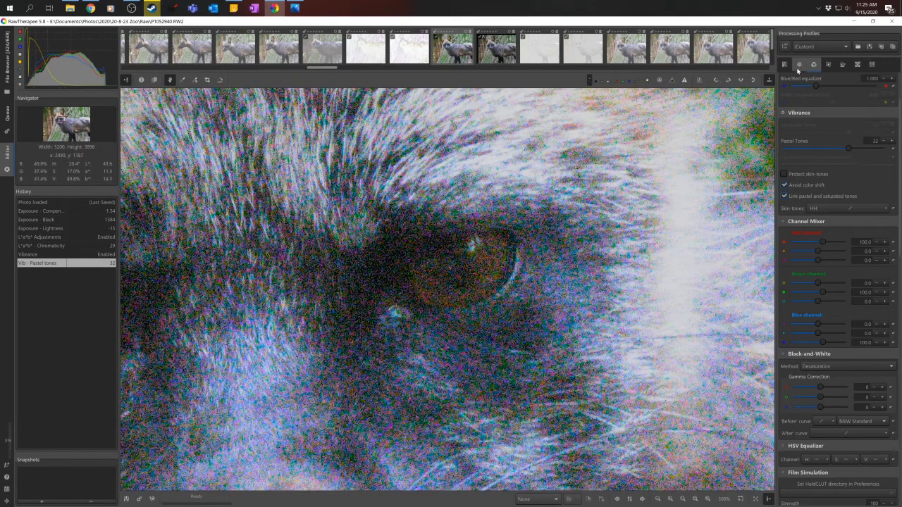
Step: Enable noise reduction in the Detail tools with Aggressive mode
left_click(797, 65)
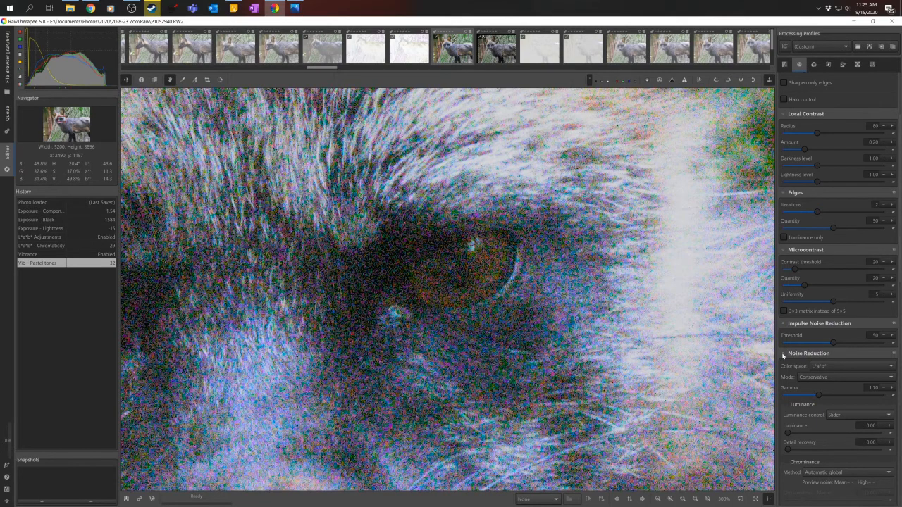
mouse_move(799, 64)
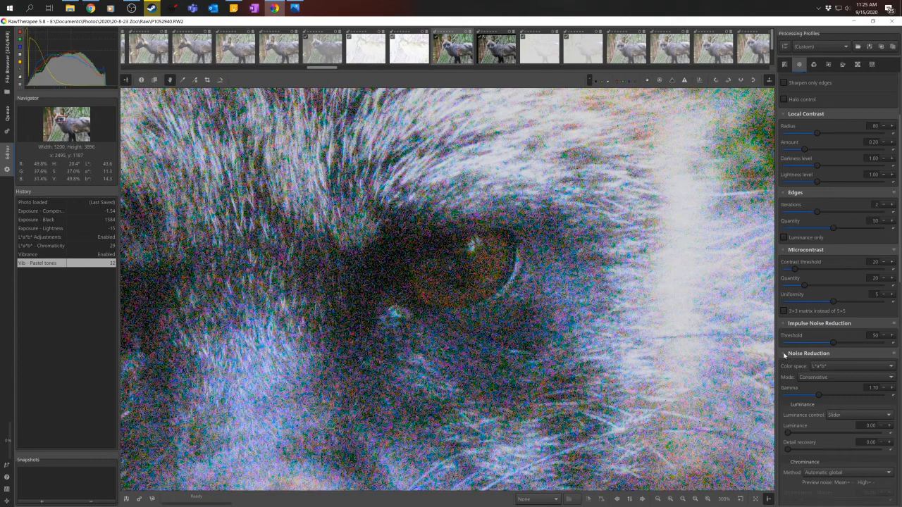
left_click(783, 353)
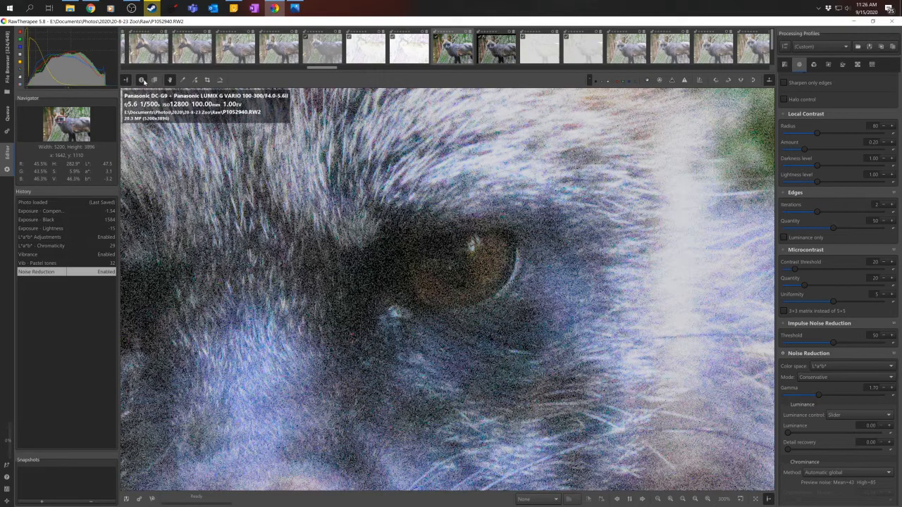
left_click(860, 376)
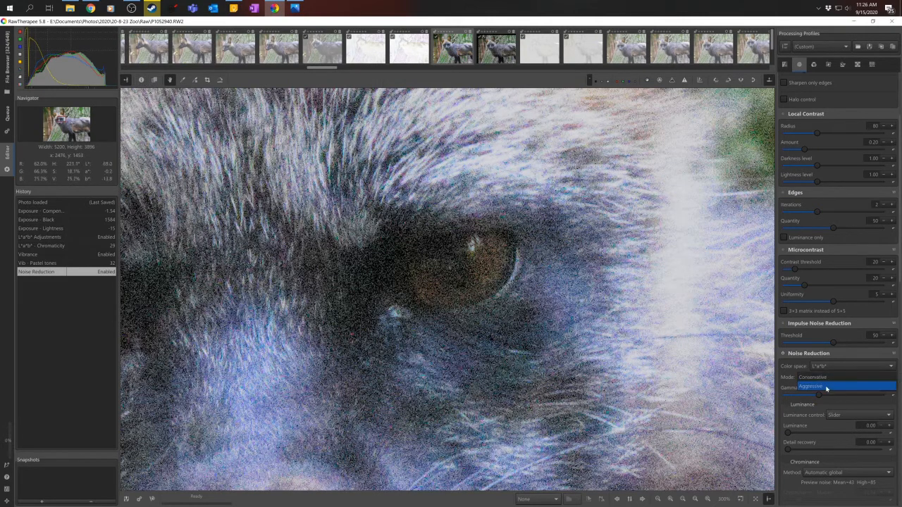
left_click(810, 384)
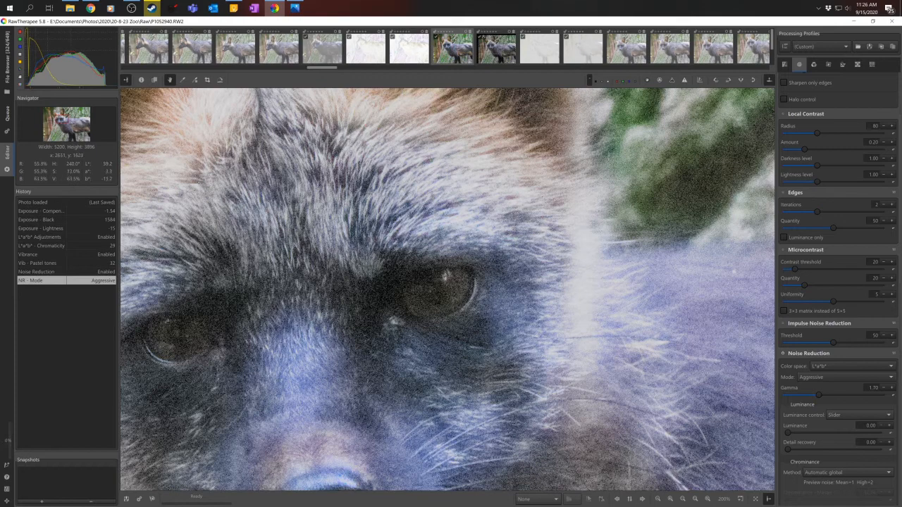
Step: Tune luminance noise reduction to about 21.24 and detail recovery to about 39.90
left_click_drag(789, 432, 821, 431)
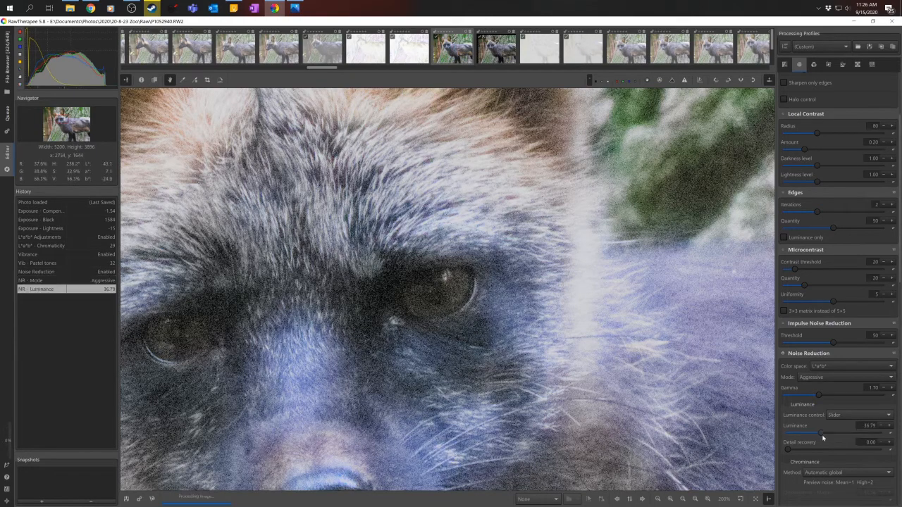
left_click_drag(821, 432, 810, 432)
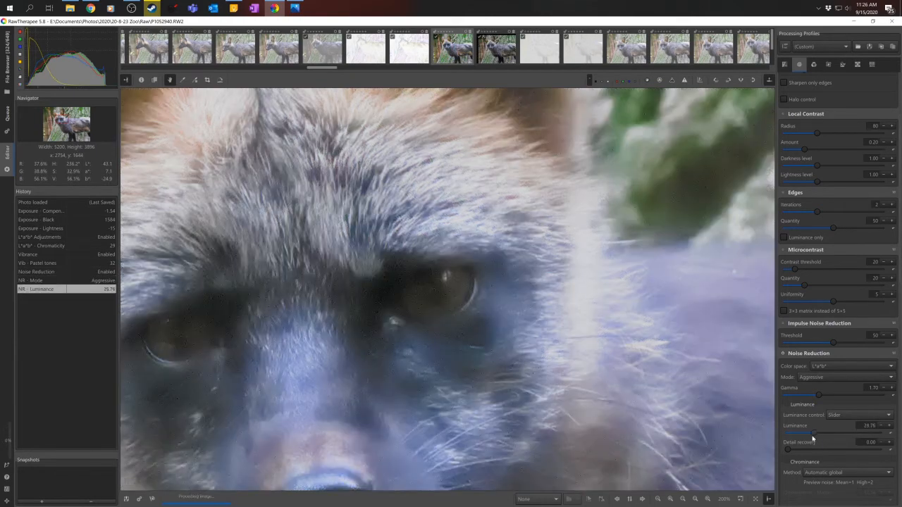
left_click_drag(813, 432, 803, 433)
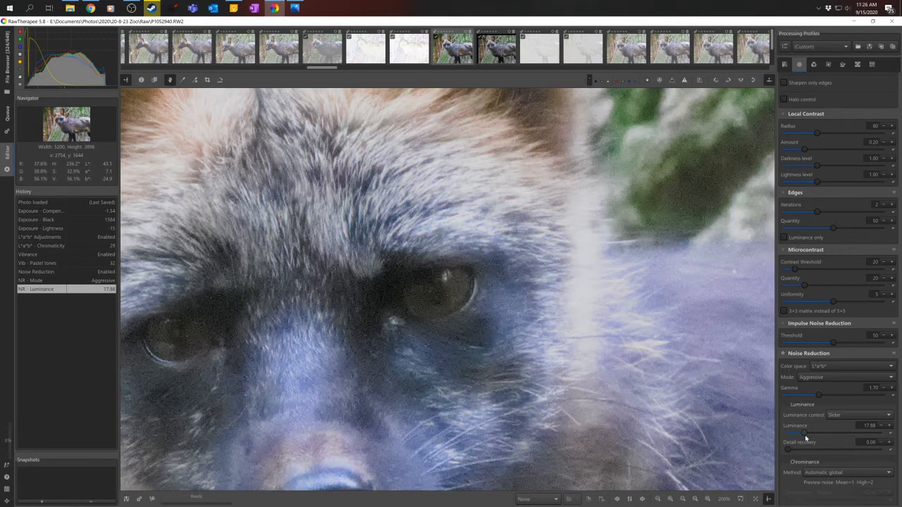
left_click_drag(810, 432, 817, 432)
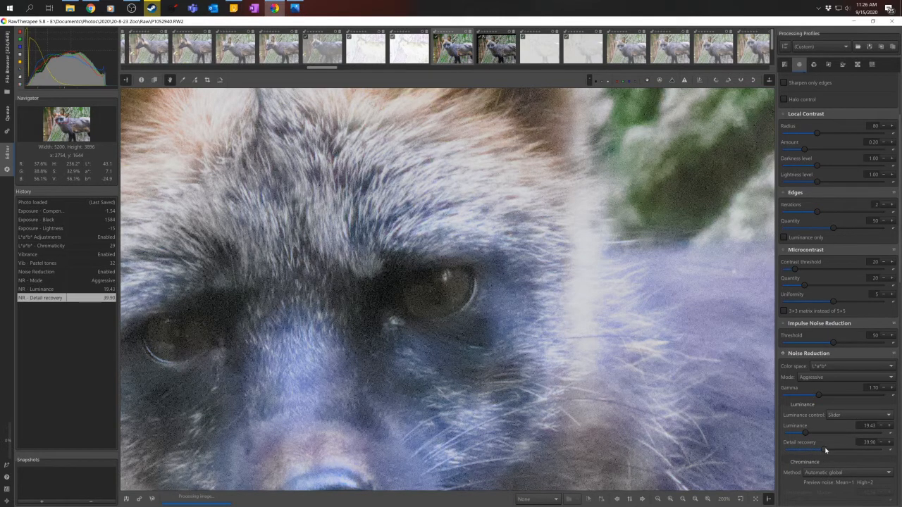
left_click_drag(817, 426, 809, 425)
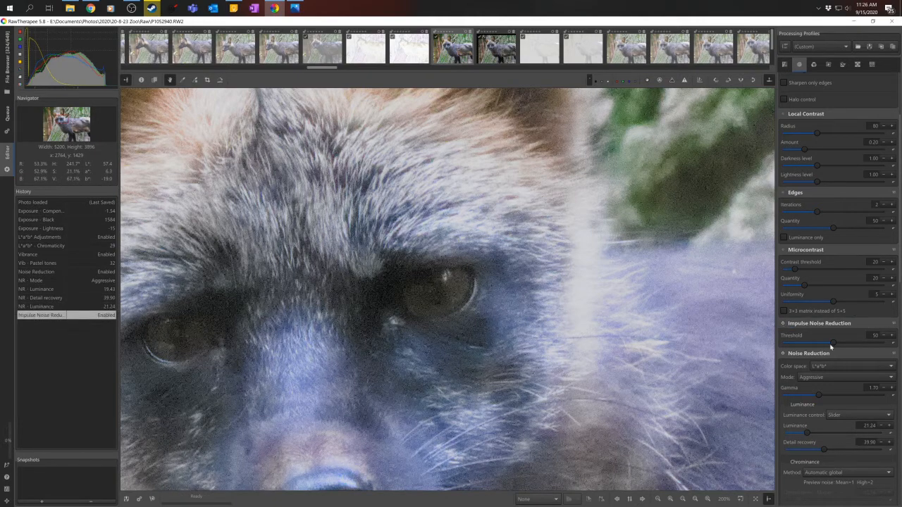
Step: Set the impulse noise reduction threshold to 71 and luminance noise reduction to 16.32
left_click_drag(831, 343, 856, 343)
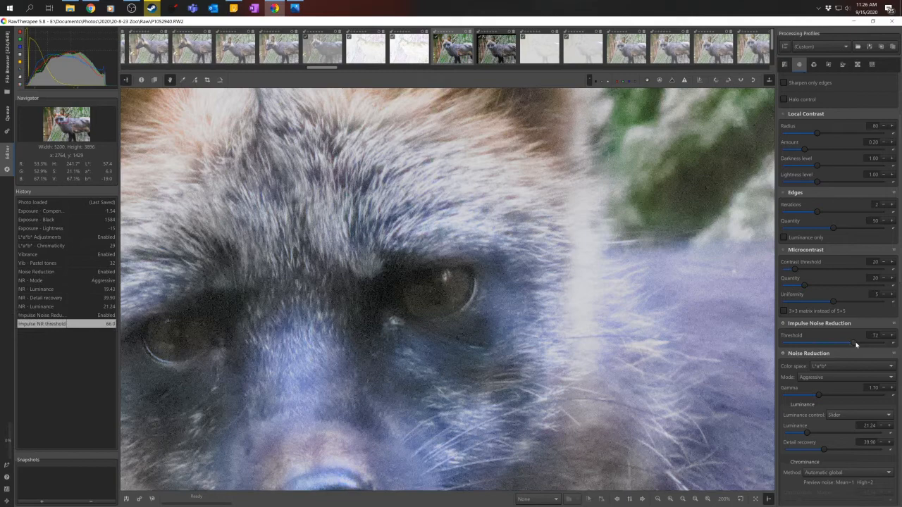
left_click_drag(856, 344, 852, 343)
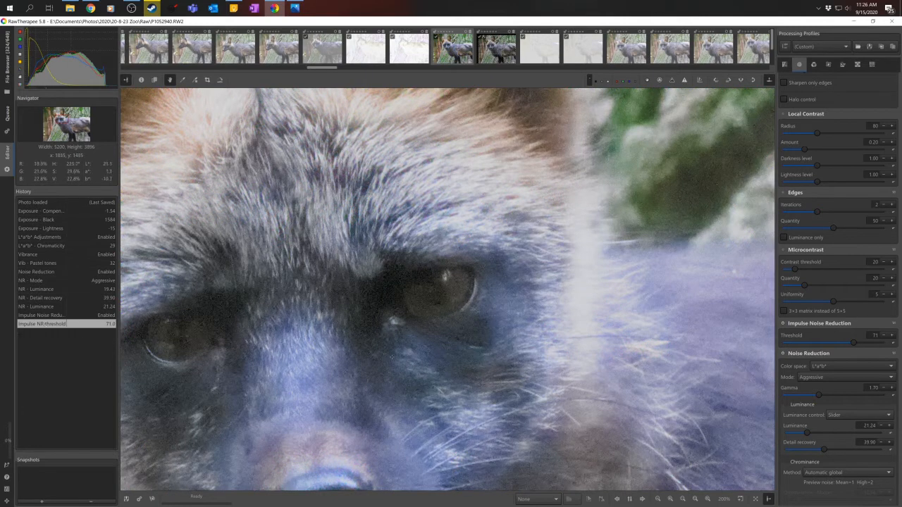
left_click_drag(832, 432, 817, 431)
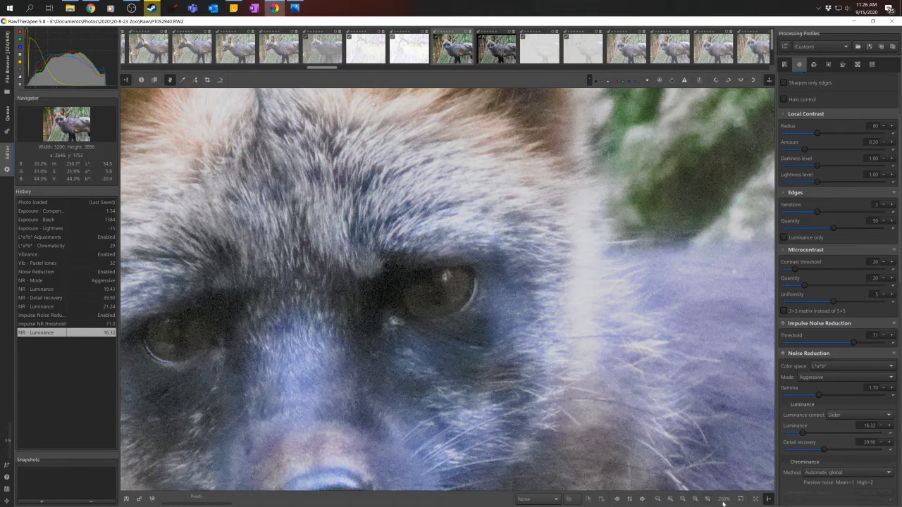
Step: Fit the fox photo to screen, then set L*a*b* lightness -8 and contrast 17
left_click(707, 499)
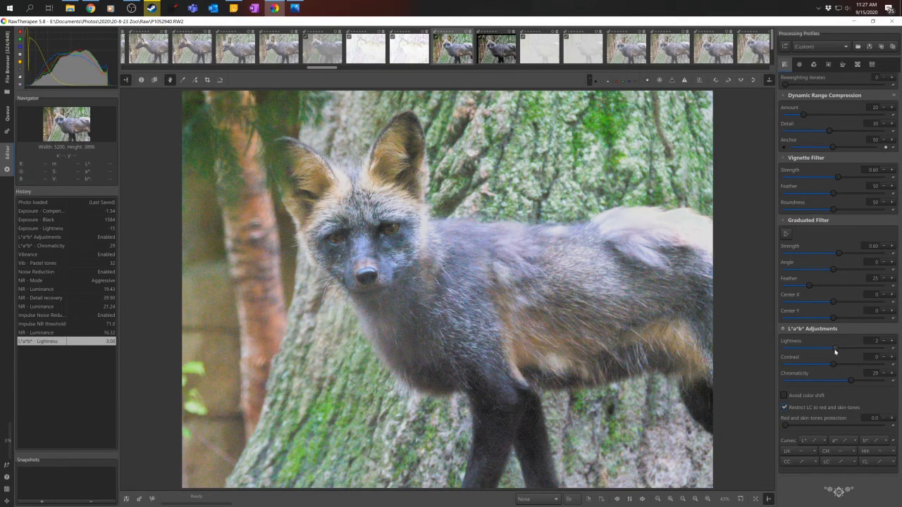
left_click_drag(835, 349, 828, 349)
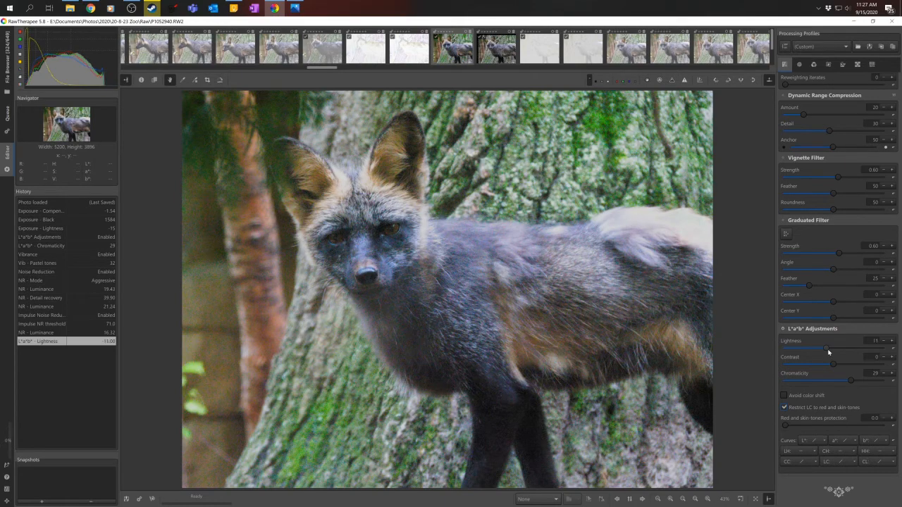
left_click_drag(808, 348, 830, 348)
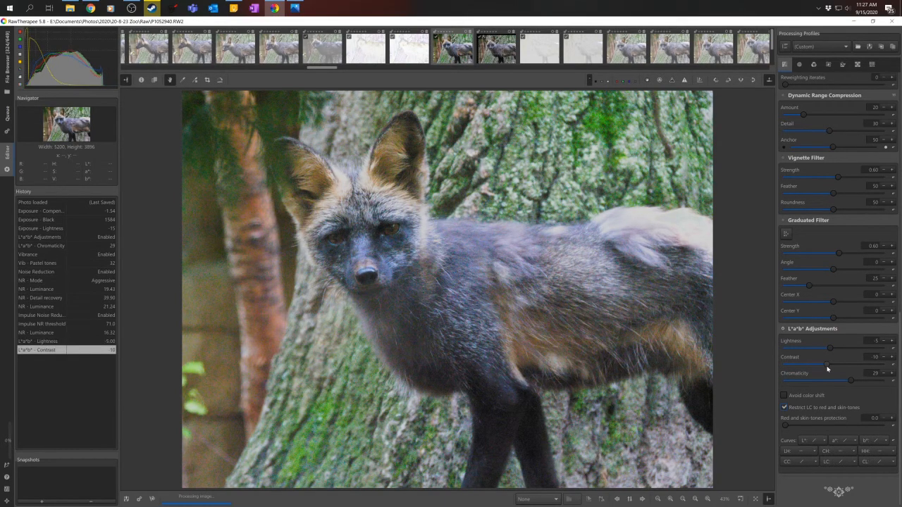
left_click_drag(829, 368, 840, 369)
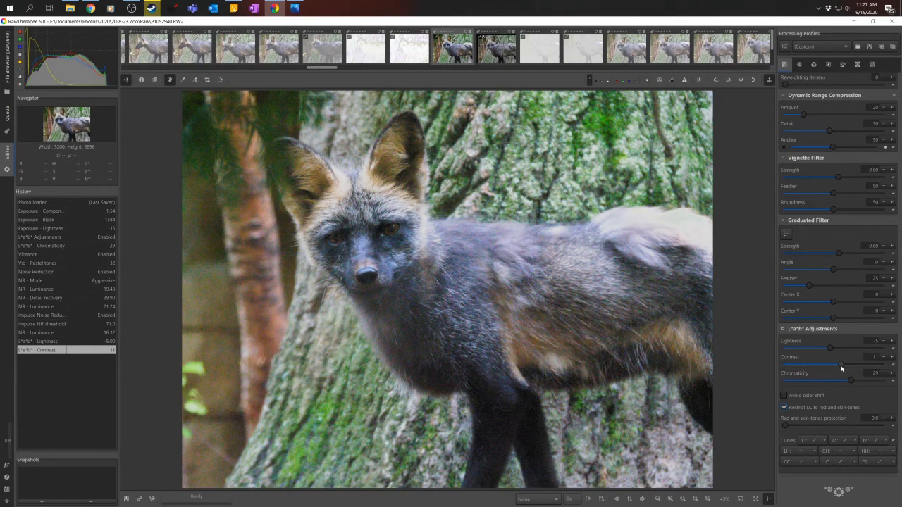
left_click_drag(838, 366, 844, 366)
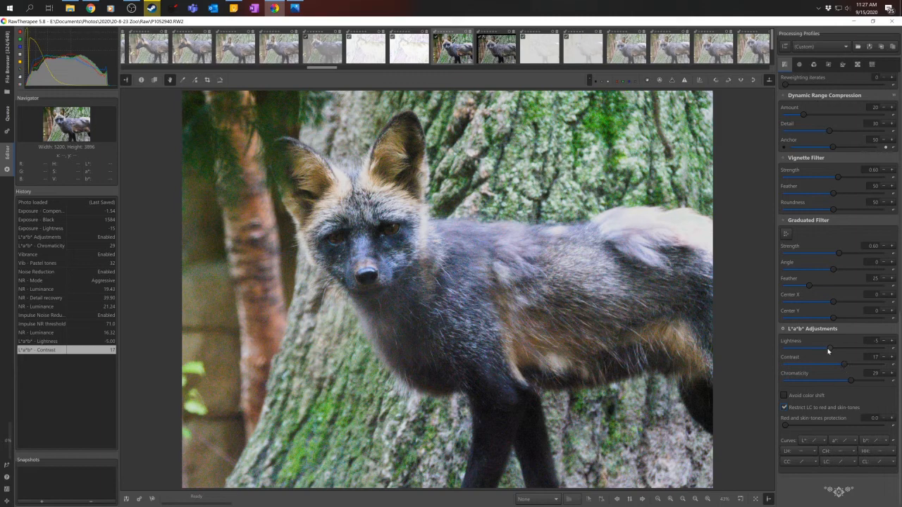
left_click_drag(830, 349, 823, 349)
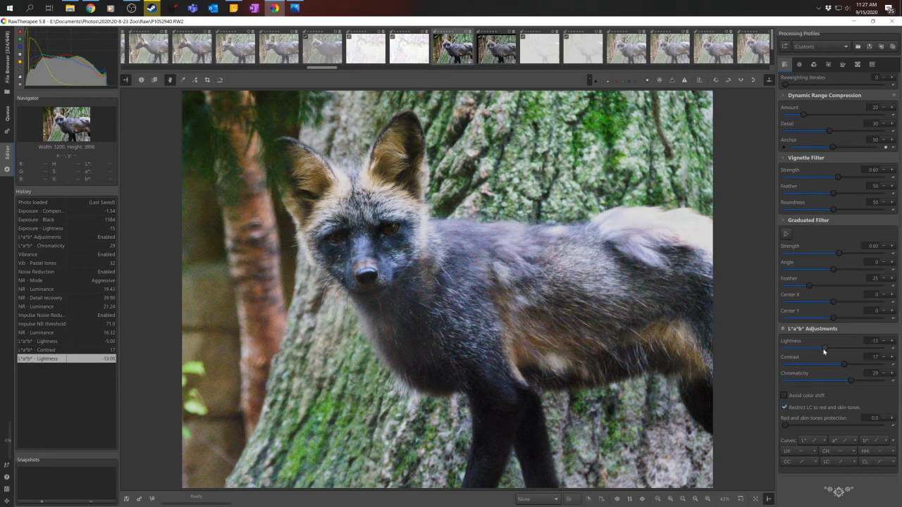
left_click_drag(824, 349, 834, 349)
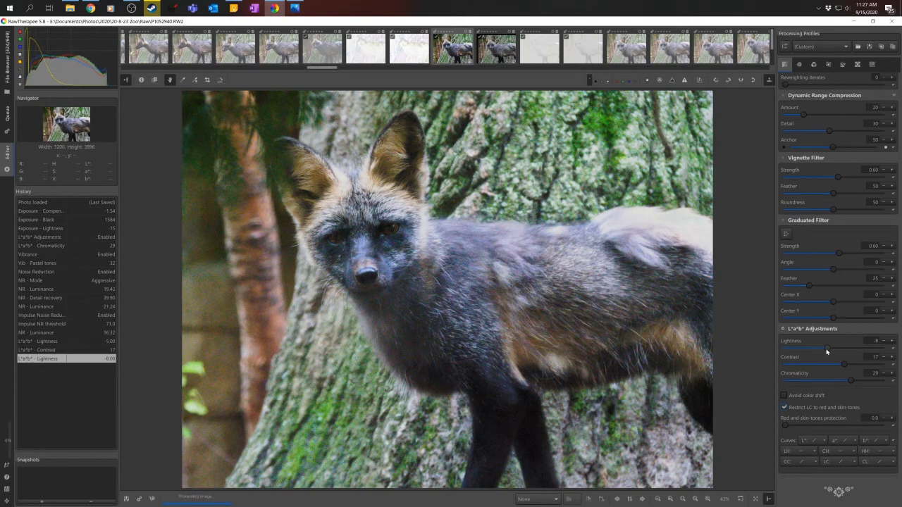